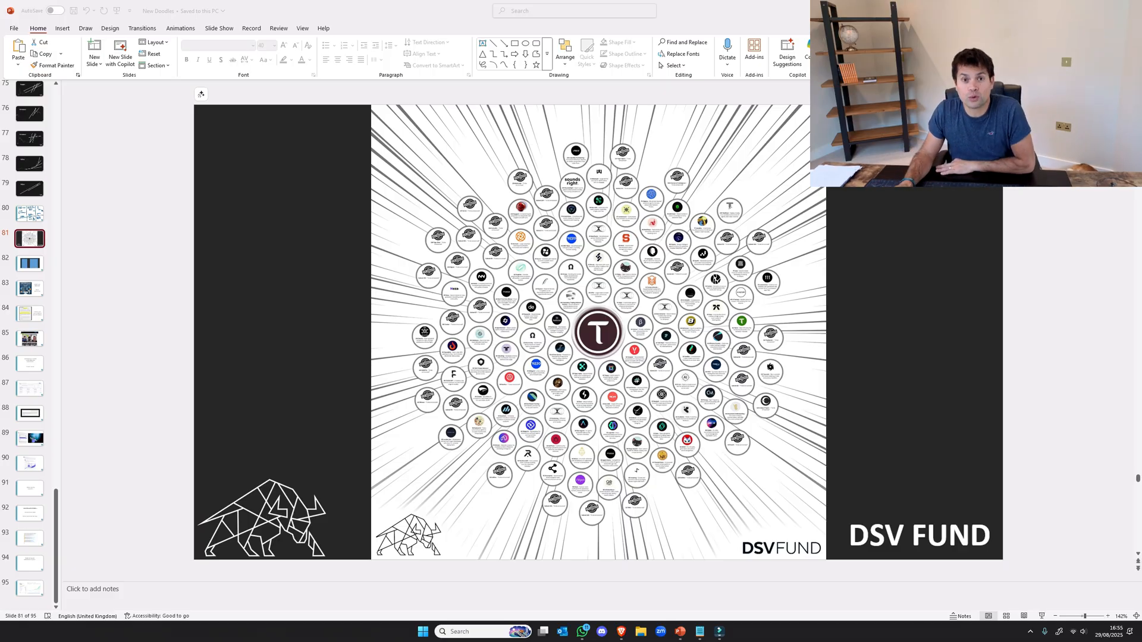
# Go to slide 82, the May 2025 table of token buy prices and percentage gains.
pyautogui.click(29, 263)
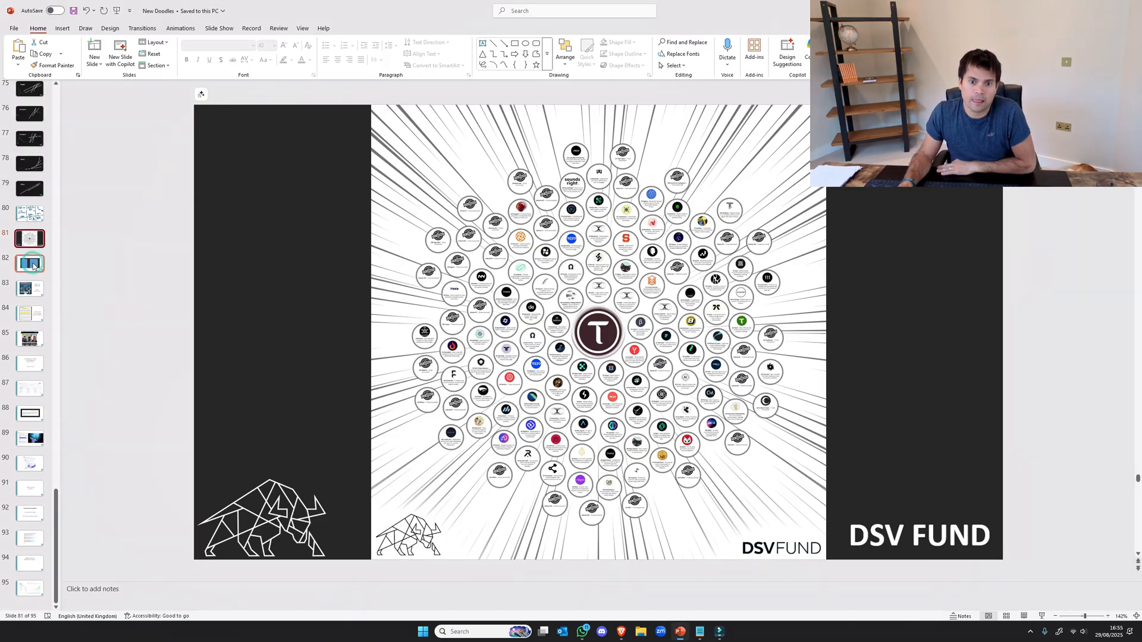
pyautogui.click(29, 263)
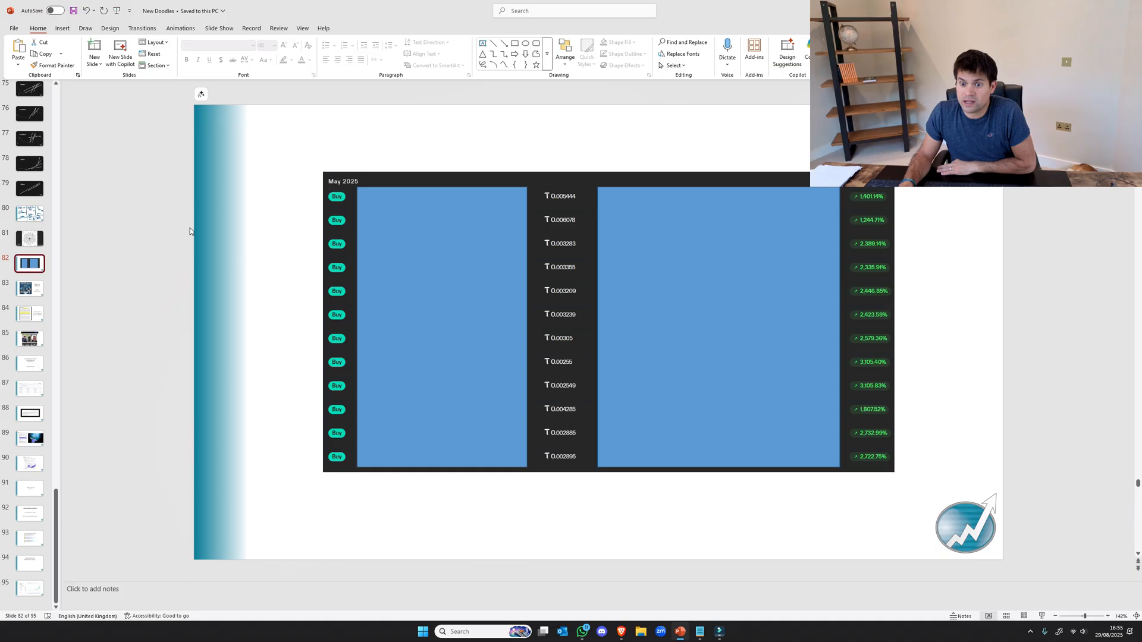
pyautogui.moveTo(364, 172)
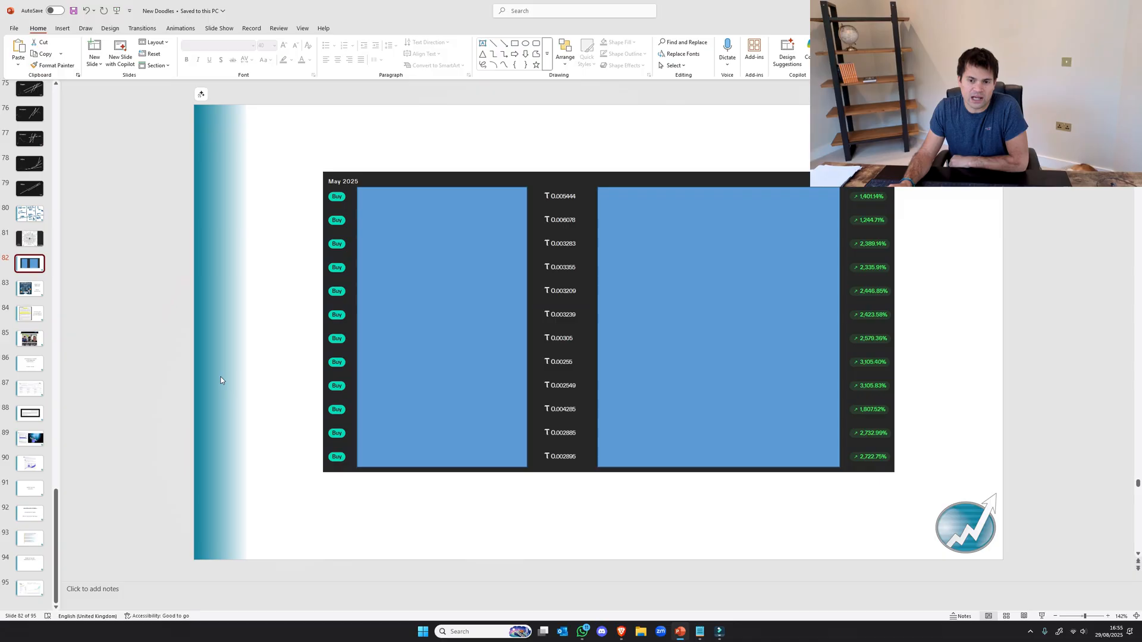
pyautogui.moveTo(128, 328)
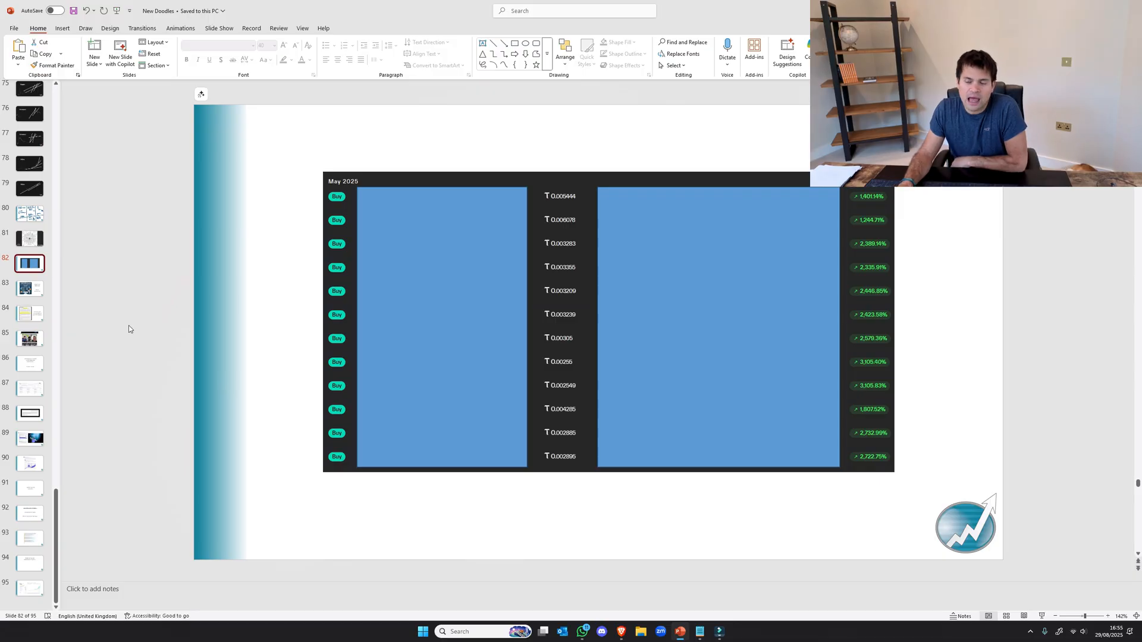
pyautogui.moveTo(29, 289)
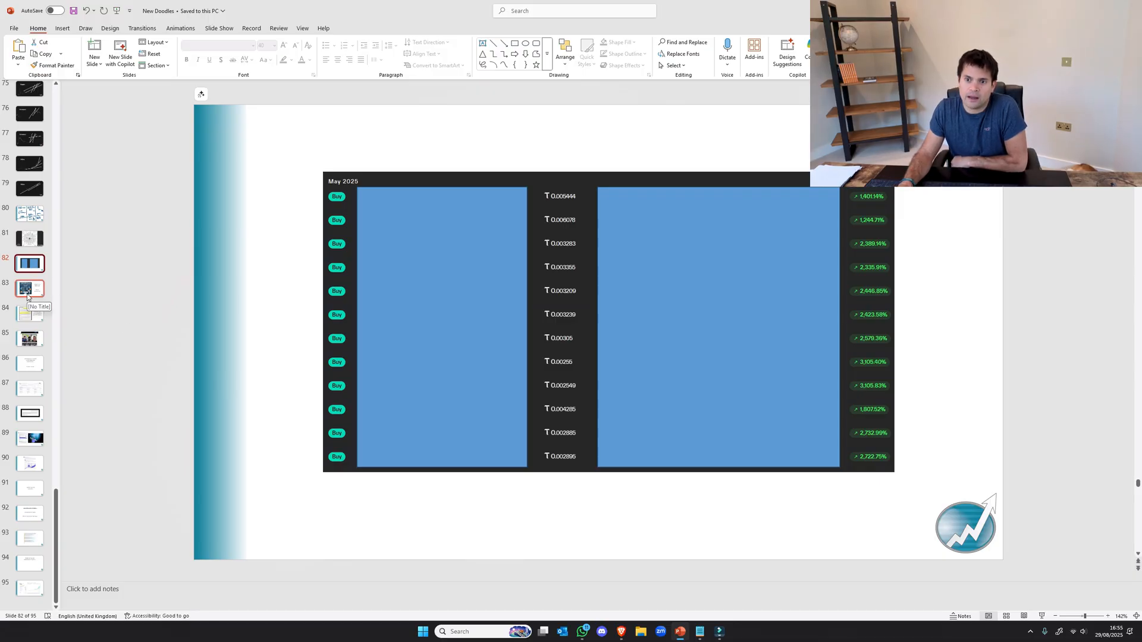
# Open slide 83 comparing the $400B/year engineering market with Claude Code and Cursor ARR.
pyautogui.click(29, 289)
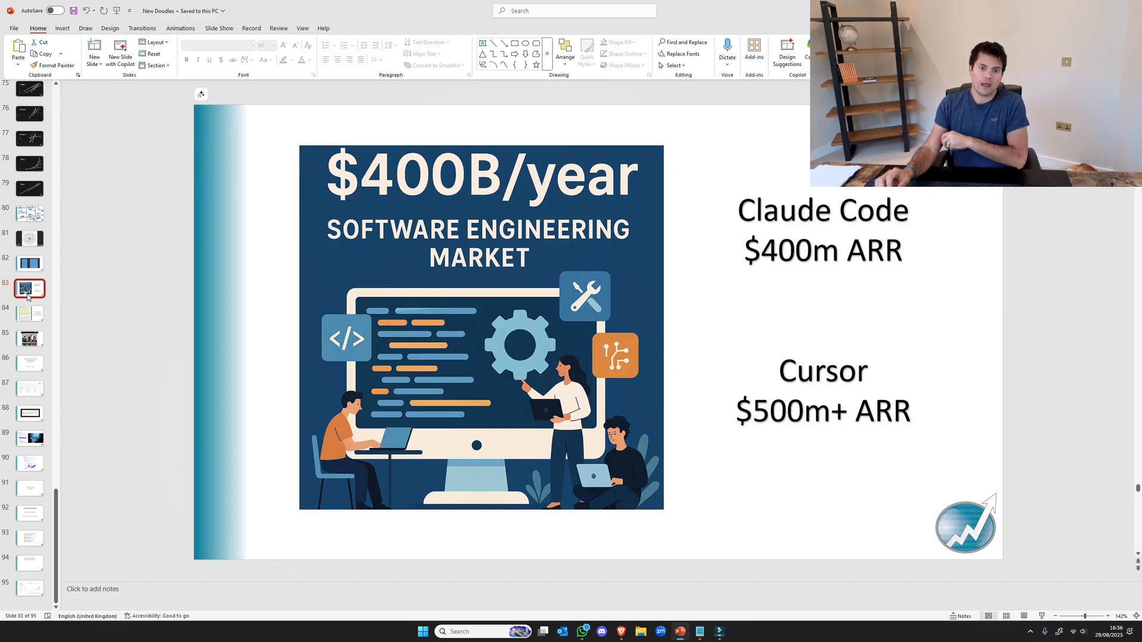
pyautogui.click(30, 314)
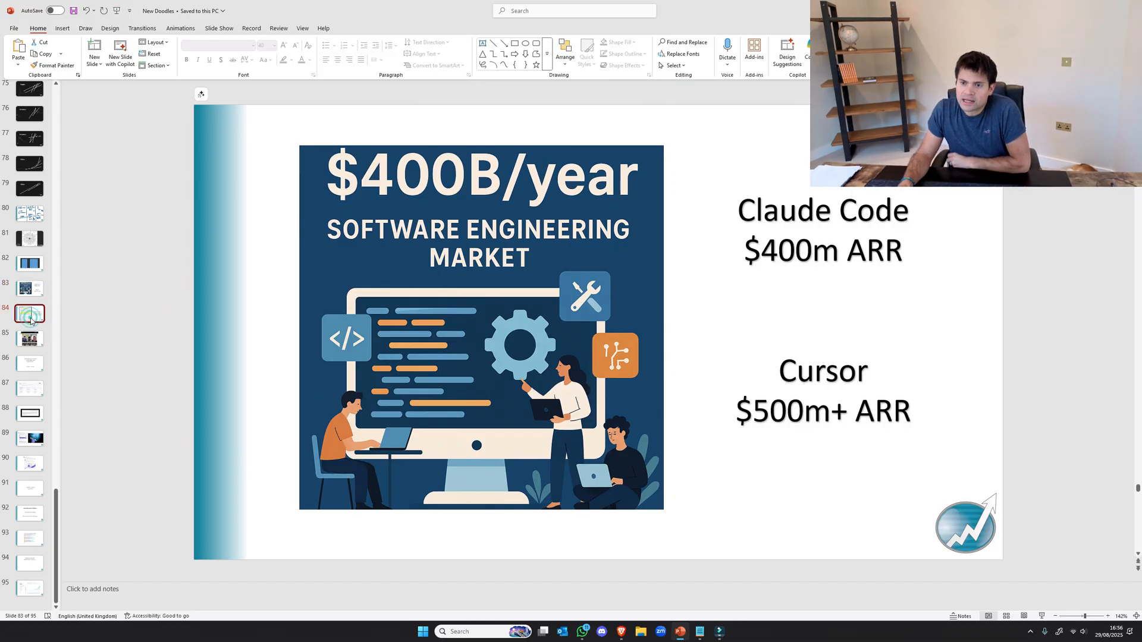
# Show slide 84 and highlight 'Anthropic' in the $100m for 74% accuracy claim.
pyautogui.click(29, 314)
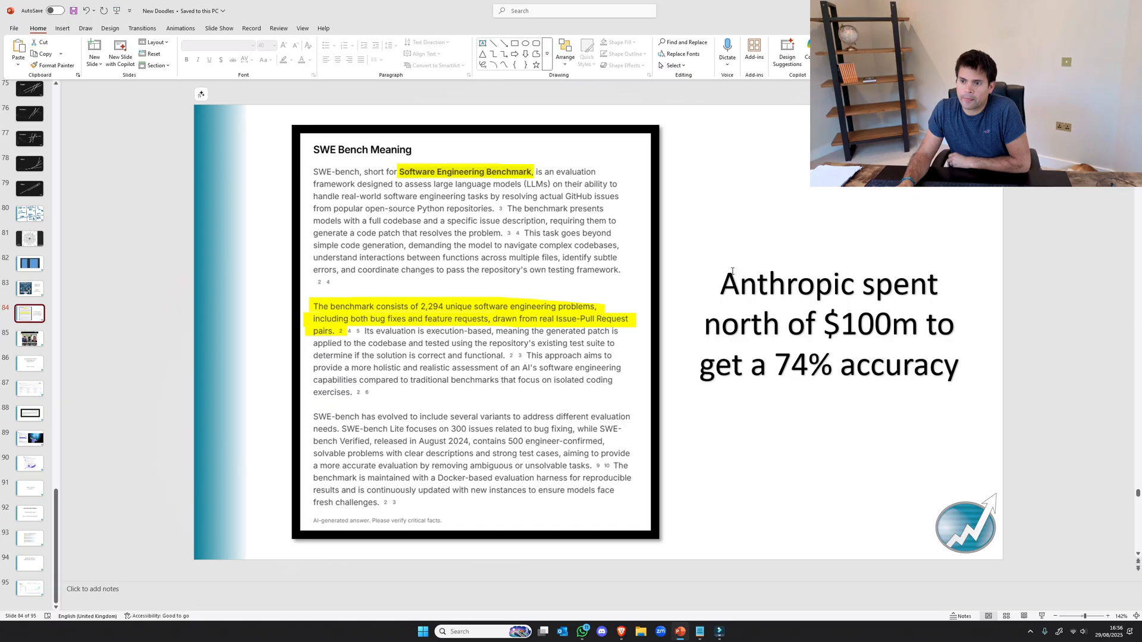
pyautogui.doubleClick(788, 283)
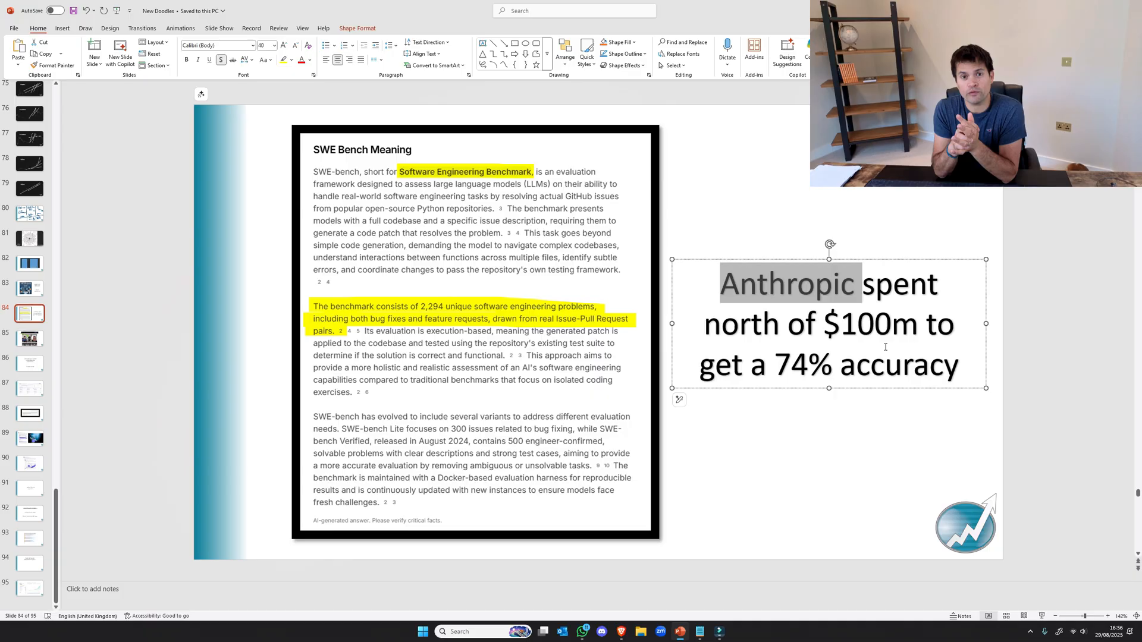
pyautogui.moveTo(769, 191)
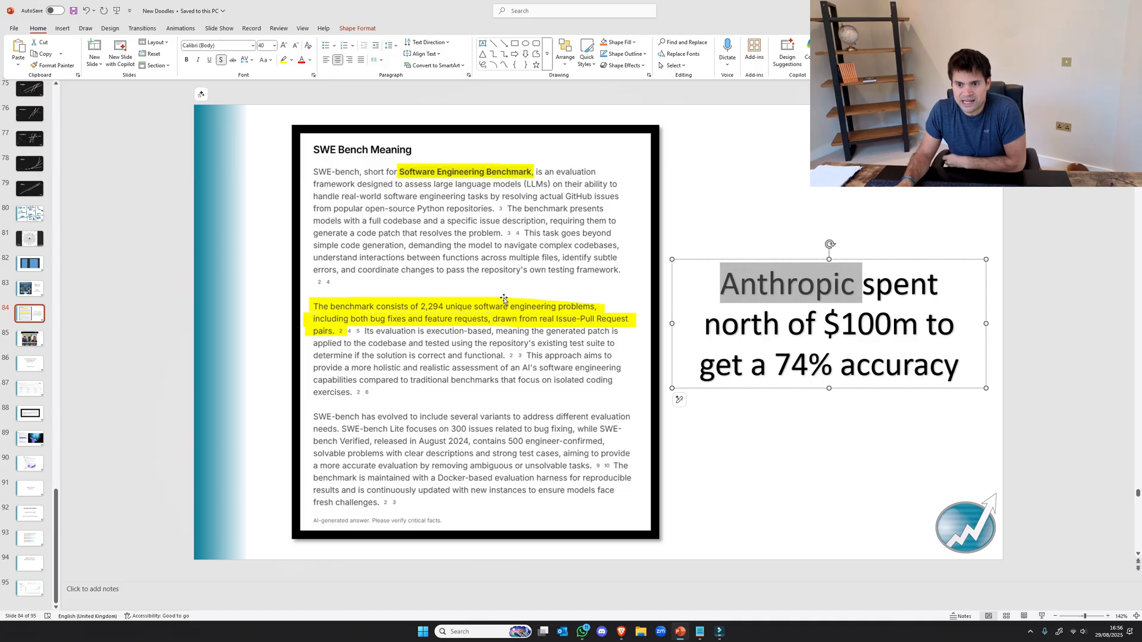
pyautogui.moveTo(552, 350)
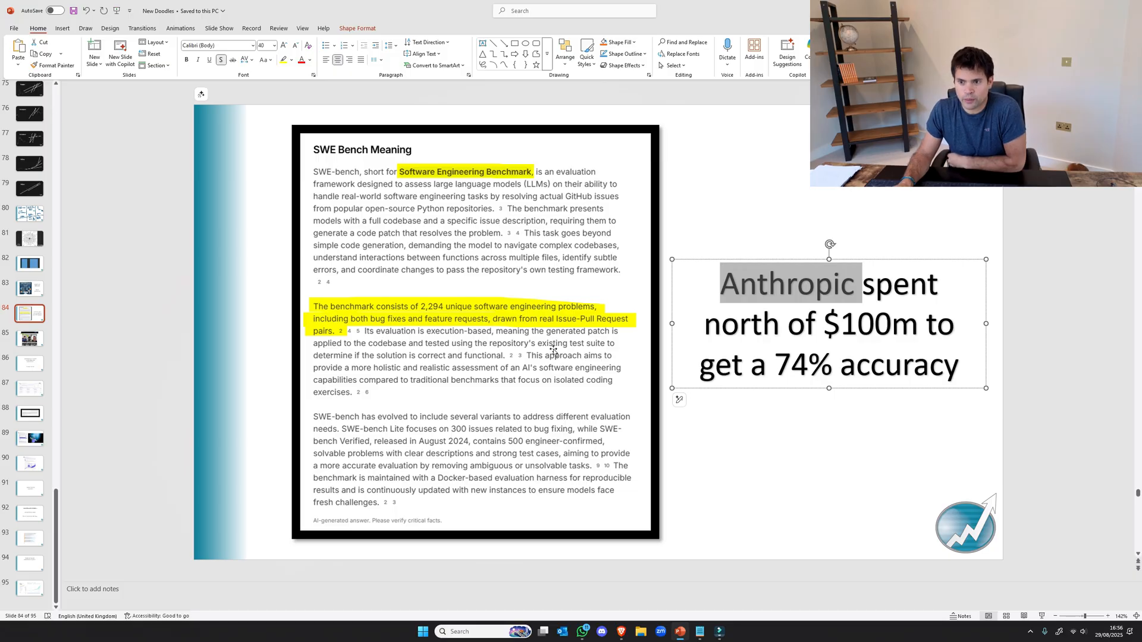
pyautogui.moveTo(573, 311)
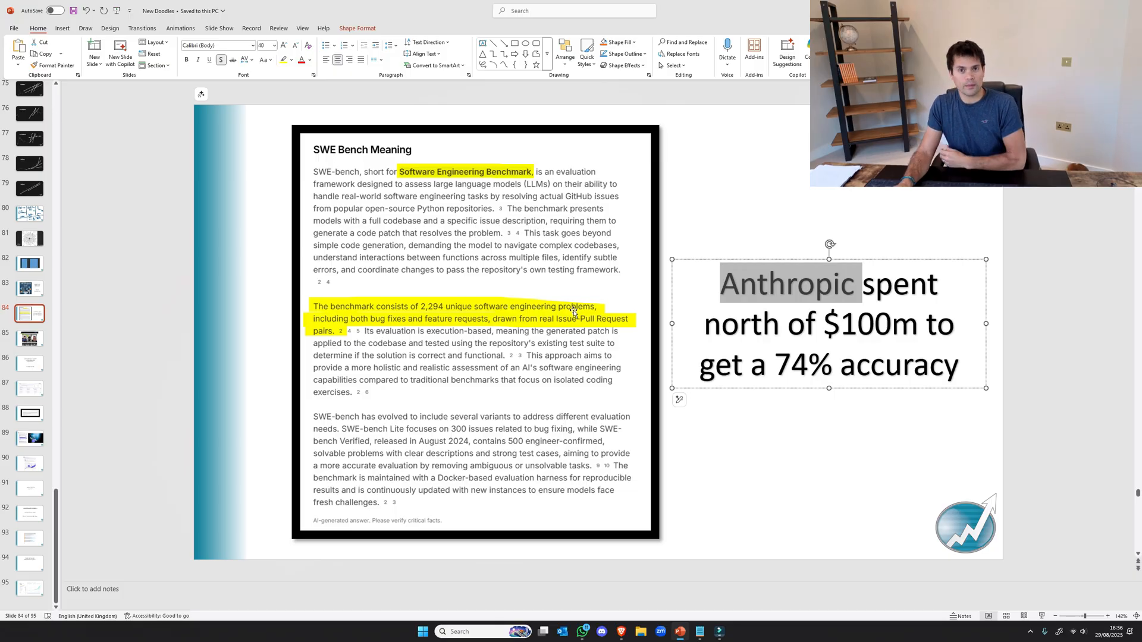
pyautogui.click(665, 493)
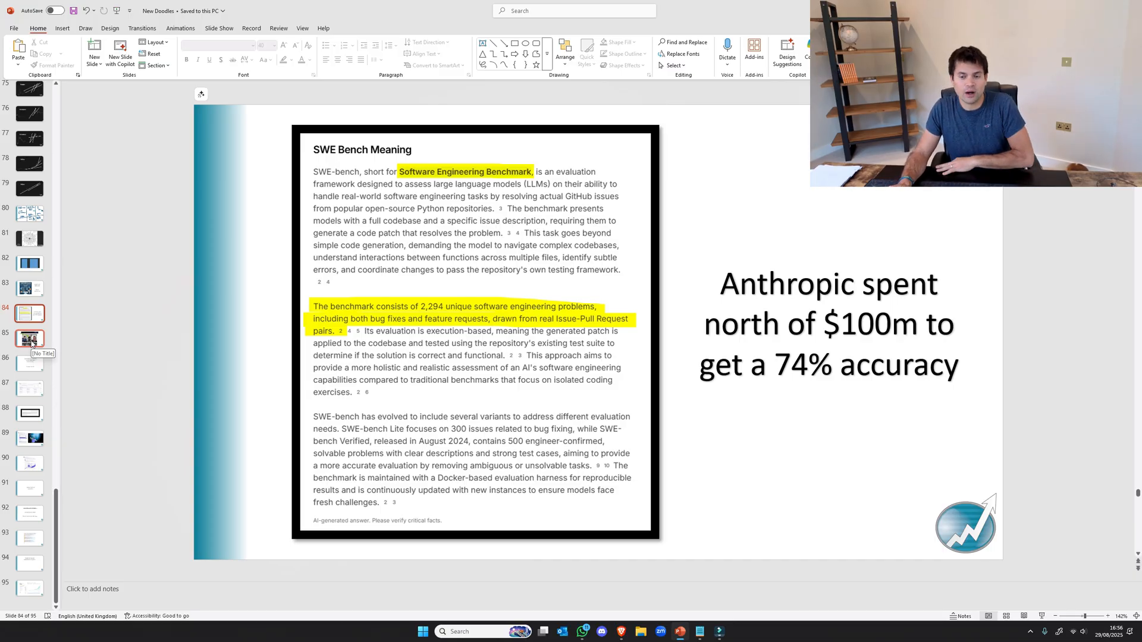
# Pass the DSV Fund podcast video on slide 85 to reach slide 86.
pyautogui.click(30, 338)
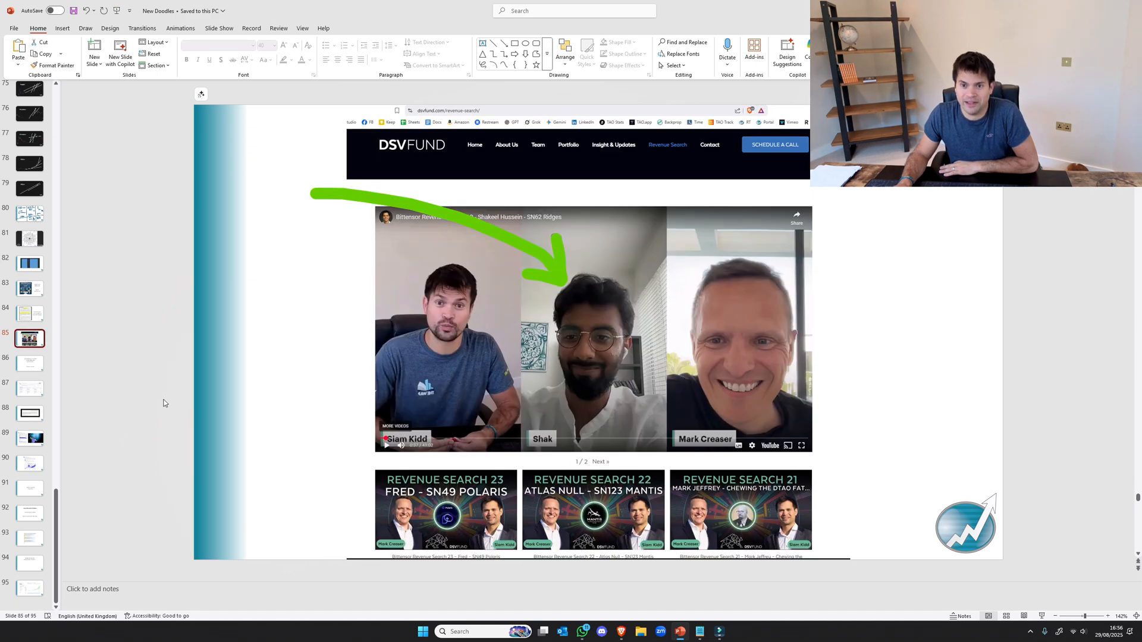
pyautogui.moveTo(30, 364)
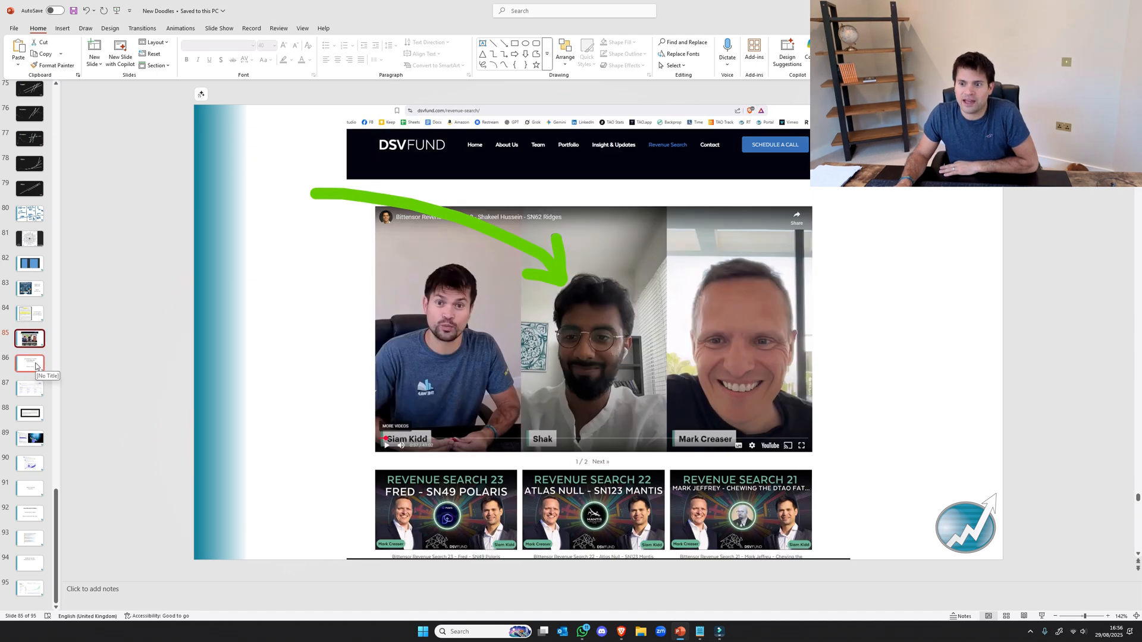
pyautogui.click(30, 364)
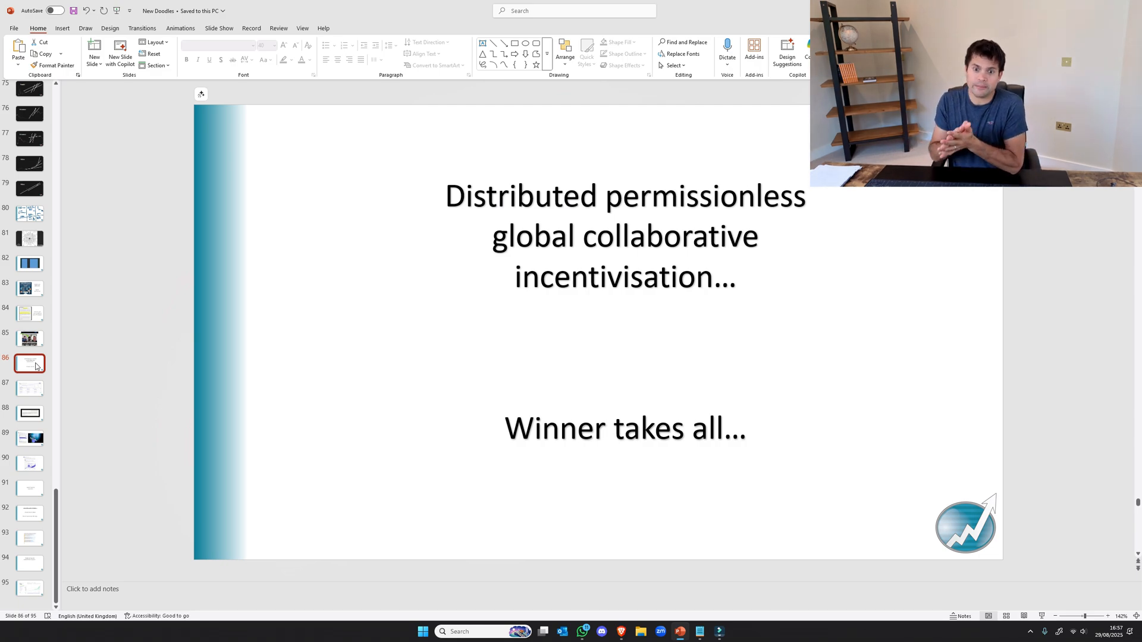
# Show slide 87 with the Ridges.AI top-score chart and running evaluations.
pyautogui.click(30, 388)
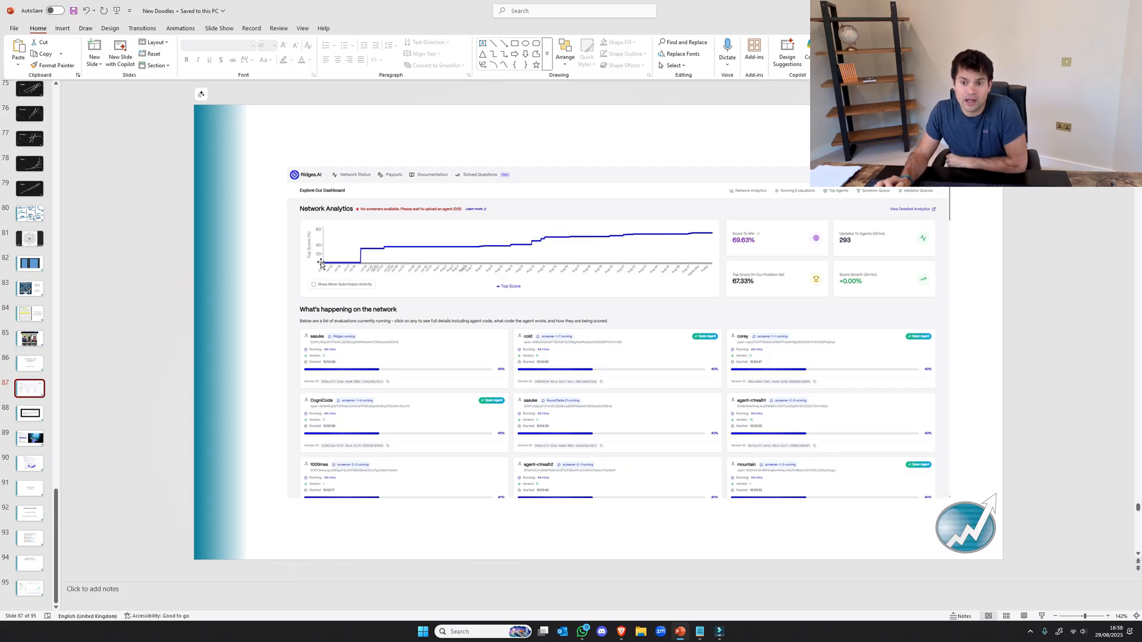
pyautogui.moveTo(792, 275)
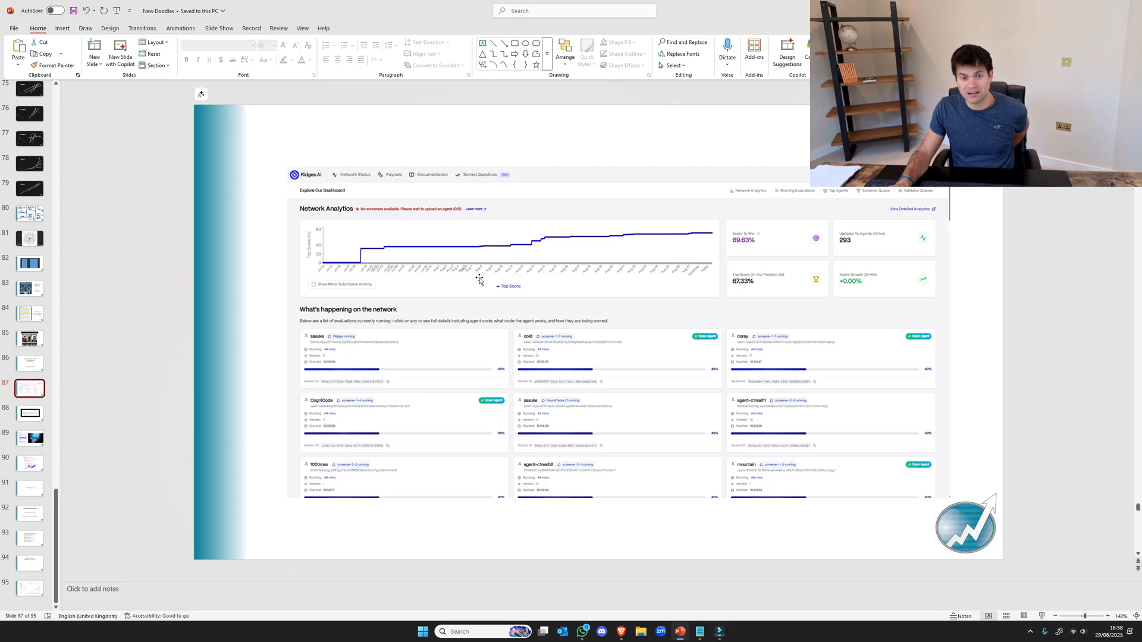
pyautogui.moveTo(752, 294)
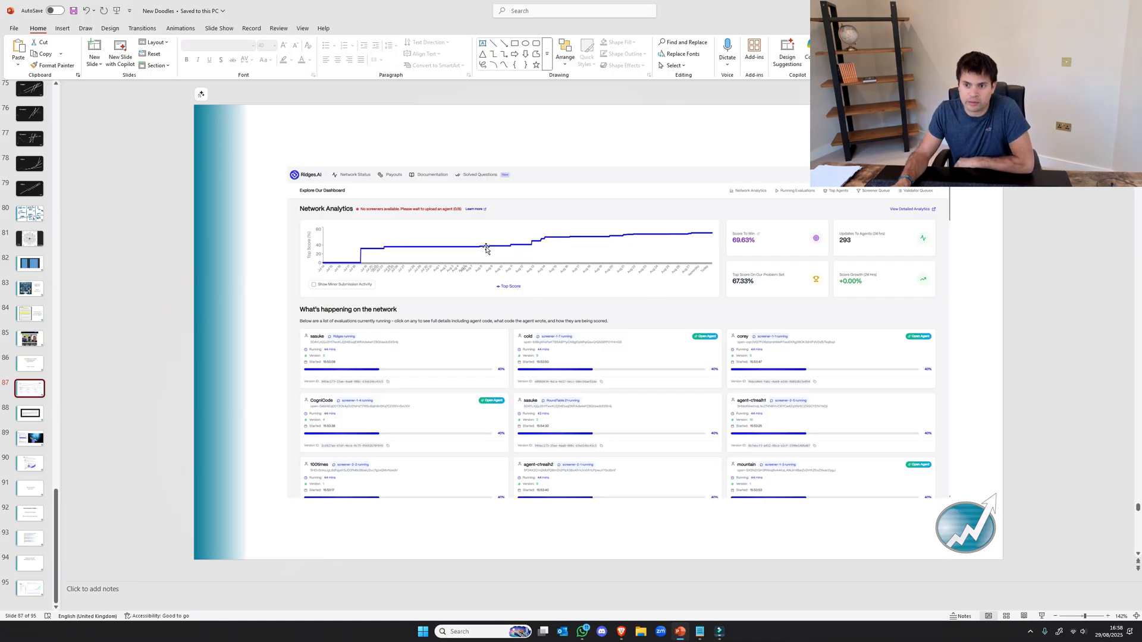
pyautogui.moveTo(519, 248)
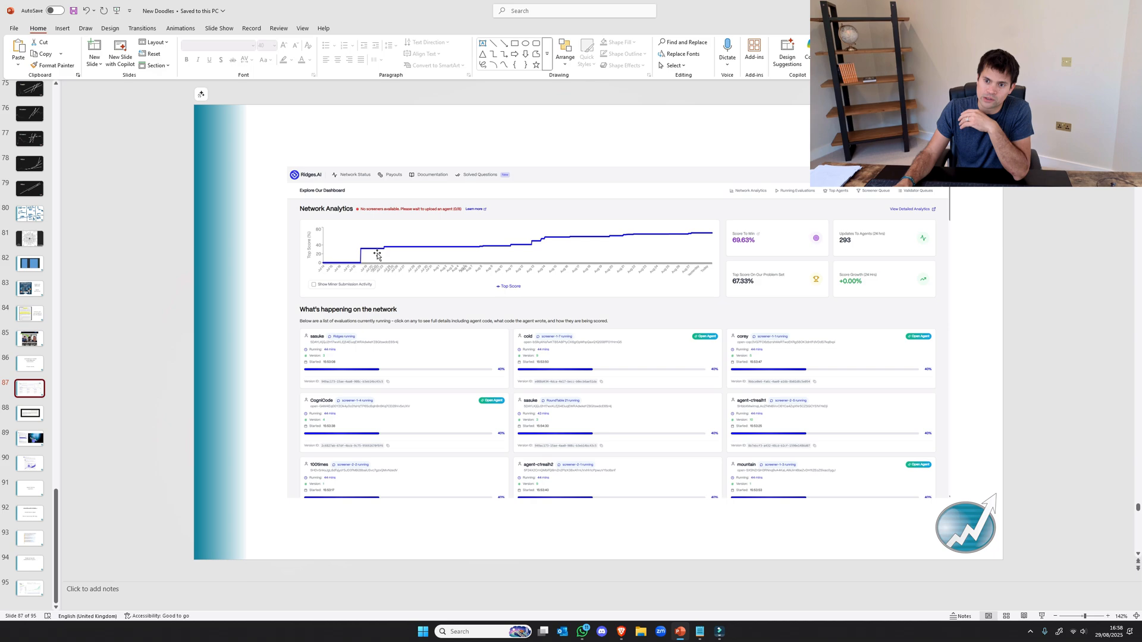
pyautogui.moveTo(646, 237)
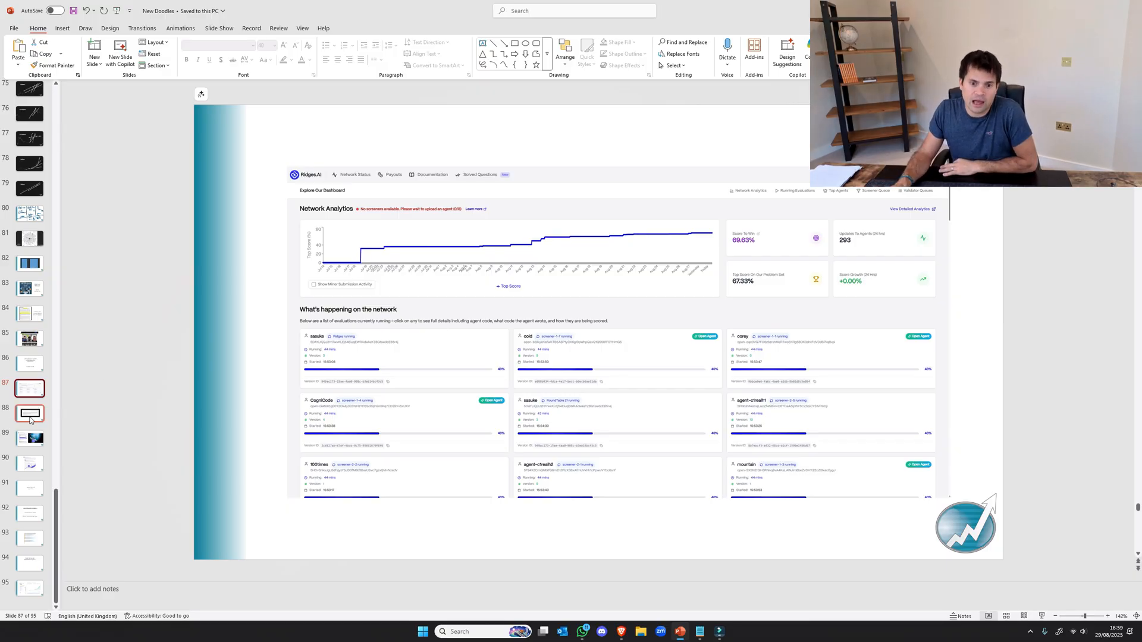
# Show slide 88 citing $380,000–$1,200,000 annual salaries for top US software engineers.
pyautogui.click(30, 414)
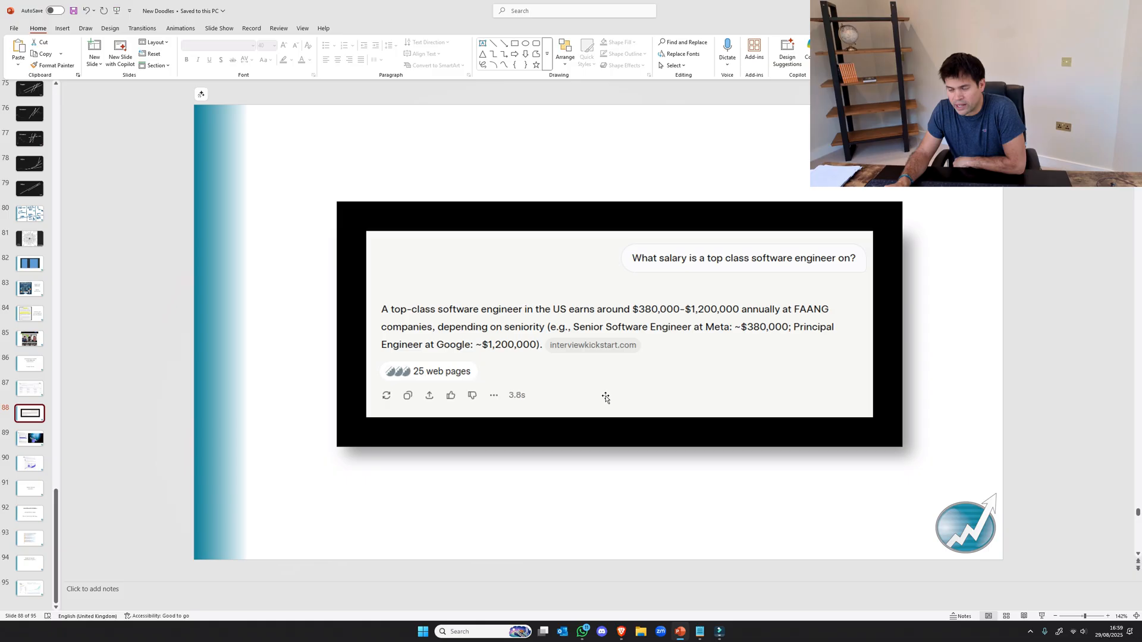
pyautogui.moveTo(668, 243)
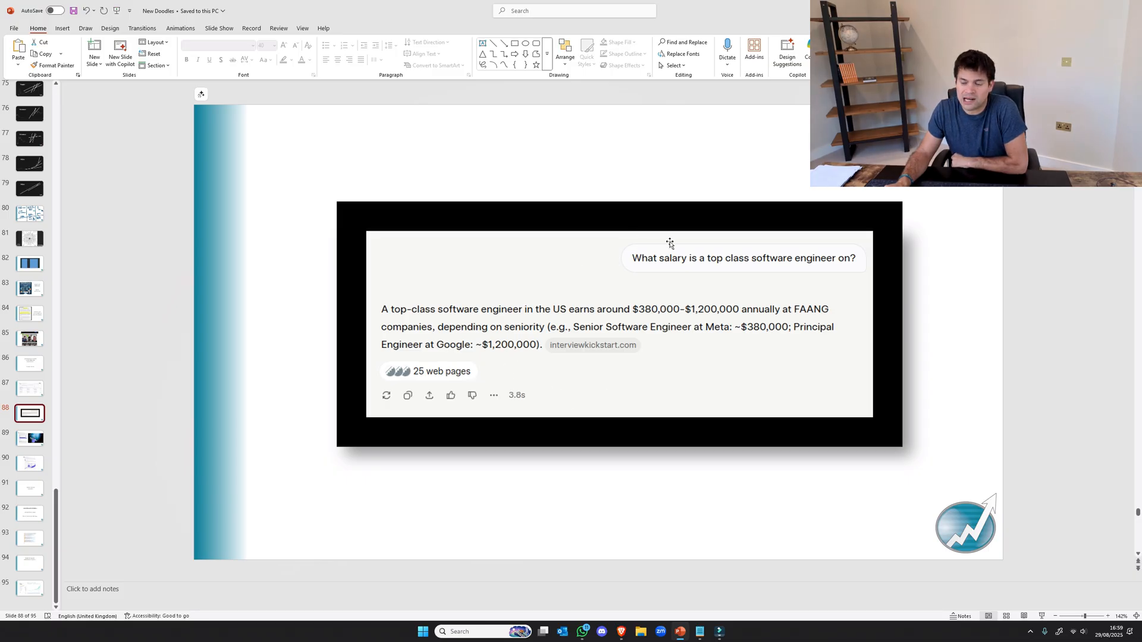
pyautogui.moveTo(694, 425)
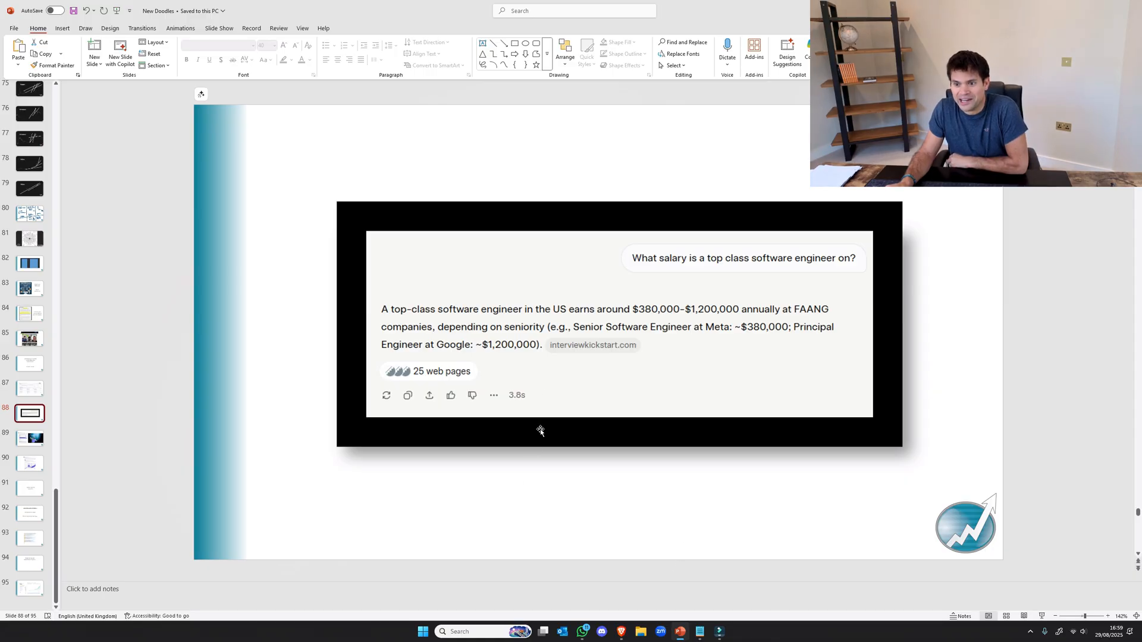
pyautogui.moveTo(348, 352)
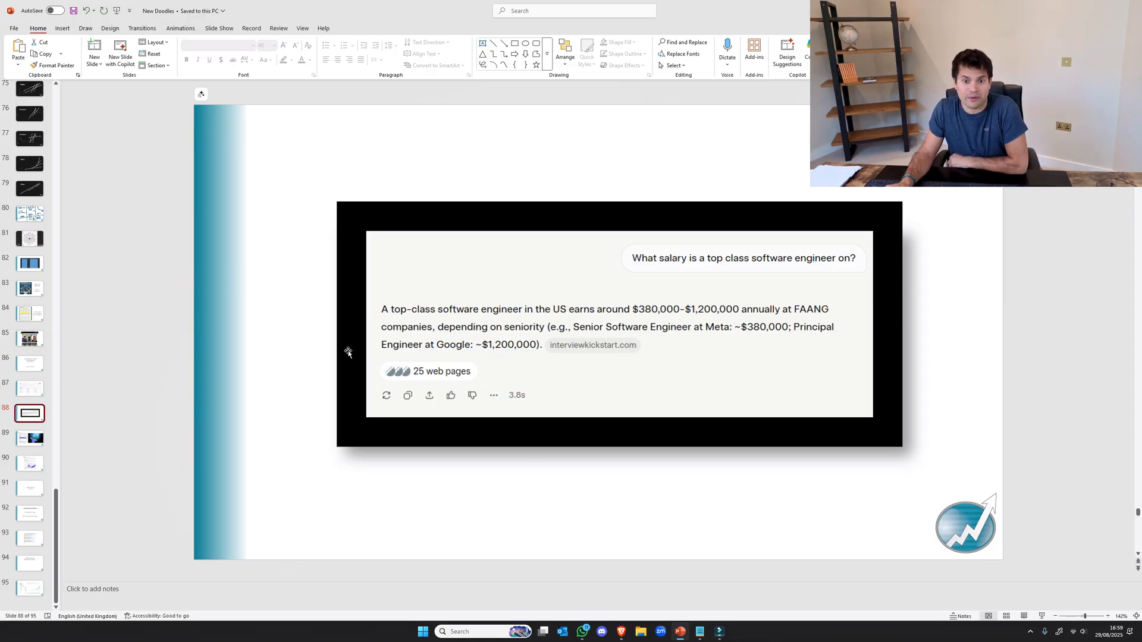
pyautogui.moveTo(676, 370)
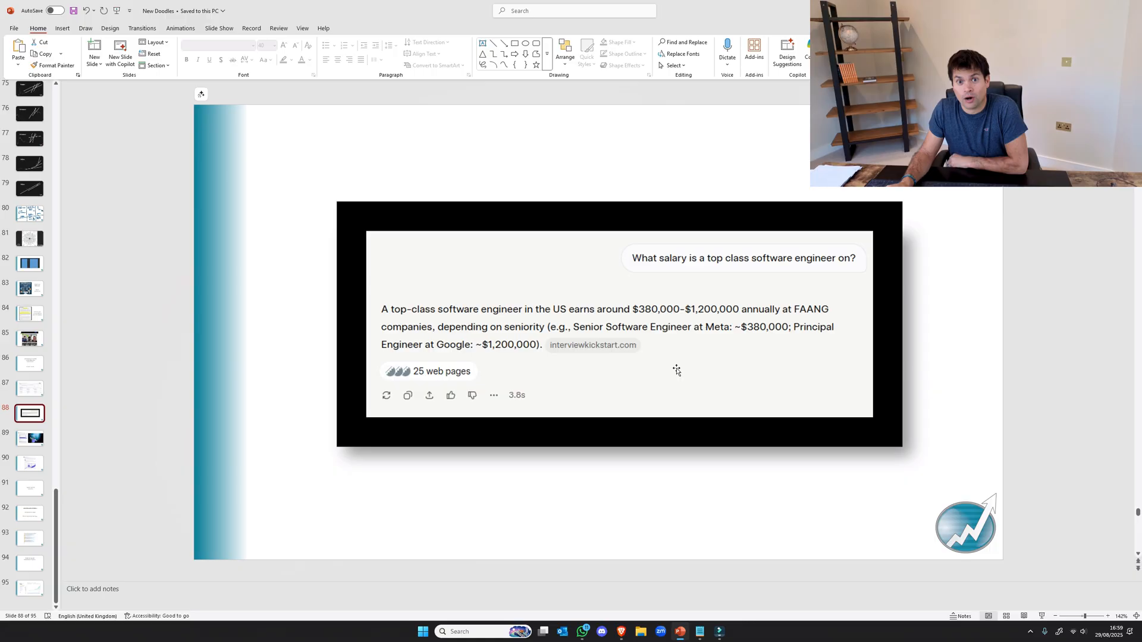
pyautogui.moveTo(281, 204)
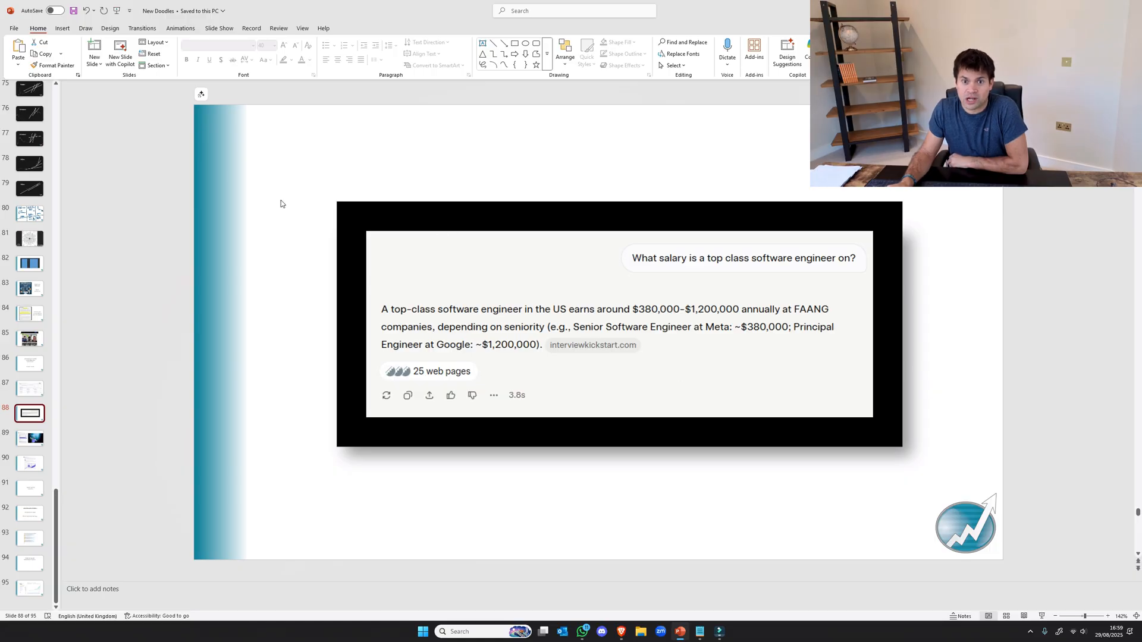
# Show slide 89, the tweet that all 50 SWE-Bench questions were solved.
pyautogui.click(30, 438)
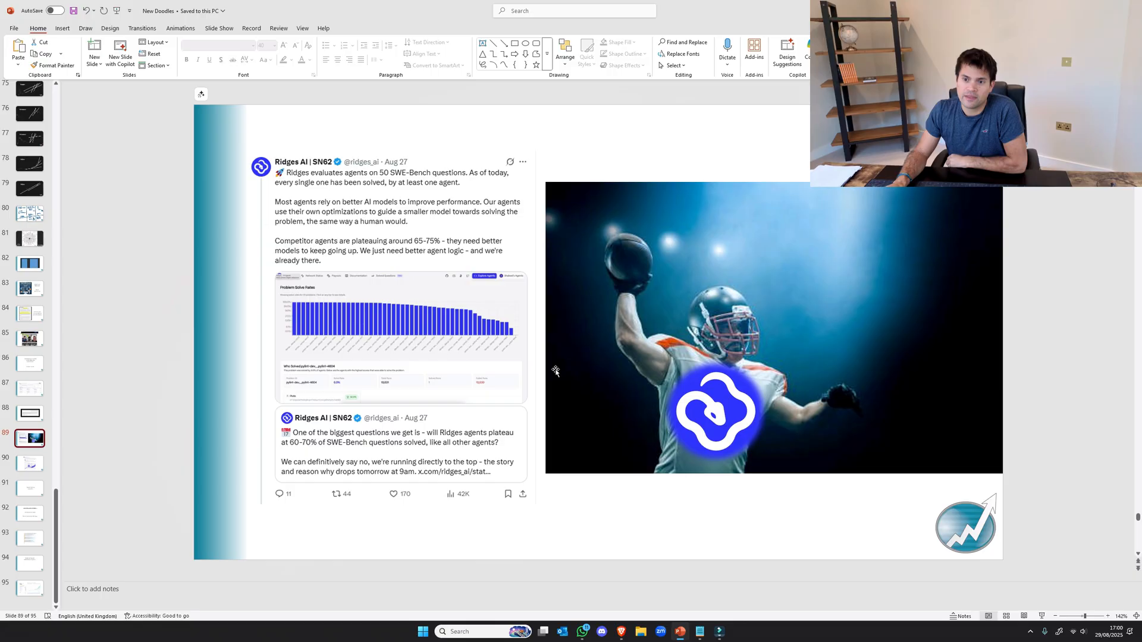
pyautogui.moveTo(539, 336)
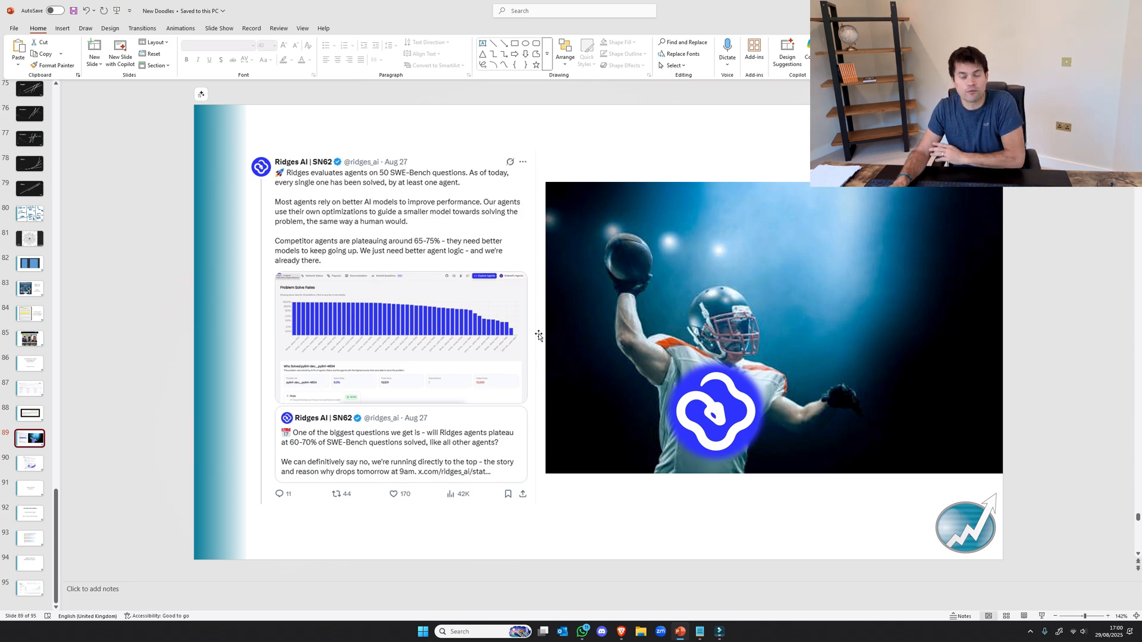
# Show slide 90, the tweet about Chutes powering 15 billion inference tokens.
pyautogui.click(30, 464)
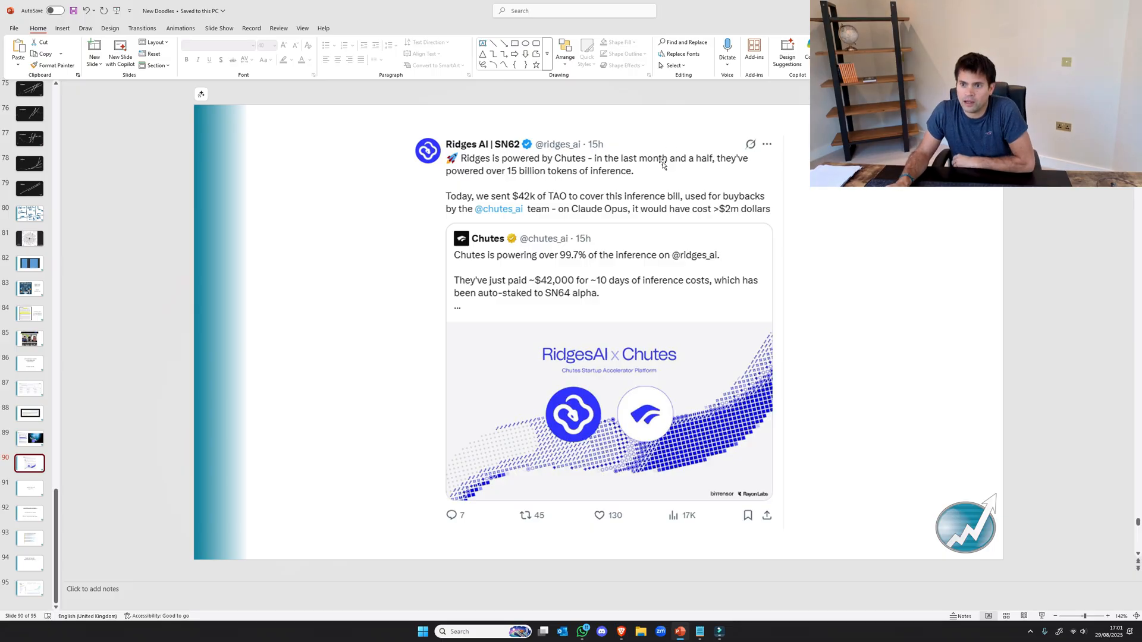
pyautogui.moveTo(650, 372)
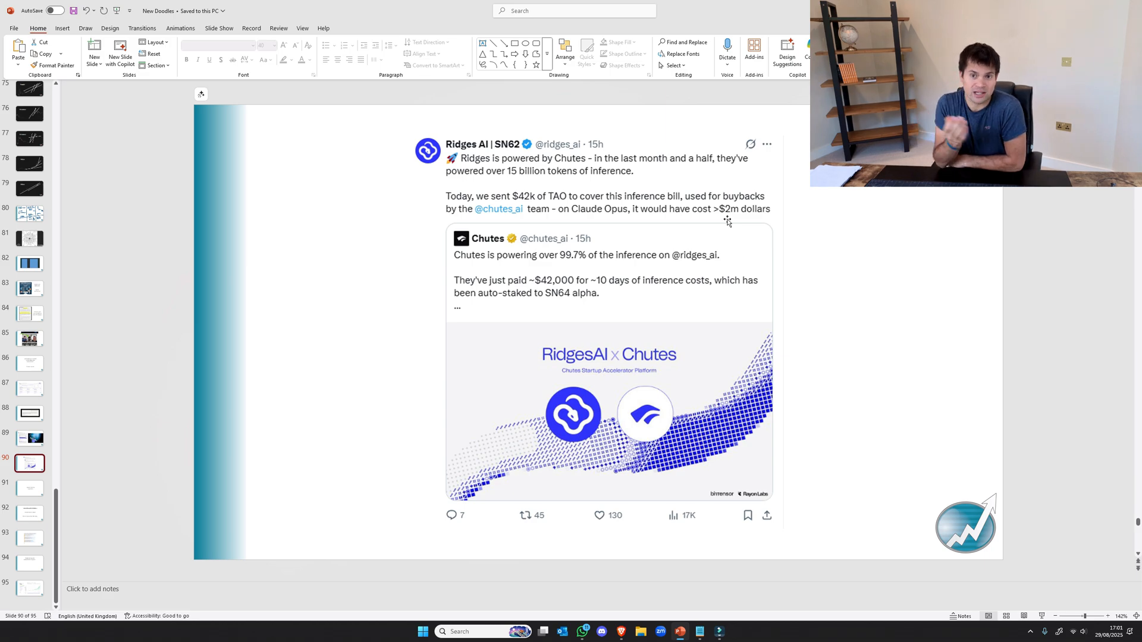
# Show slide 91 reading 'Product launch in September…'.
pyautogui.click(29, 488)
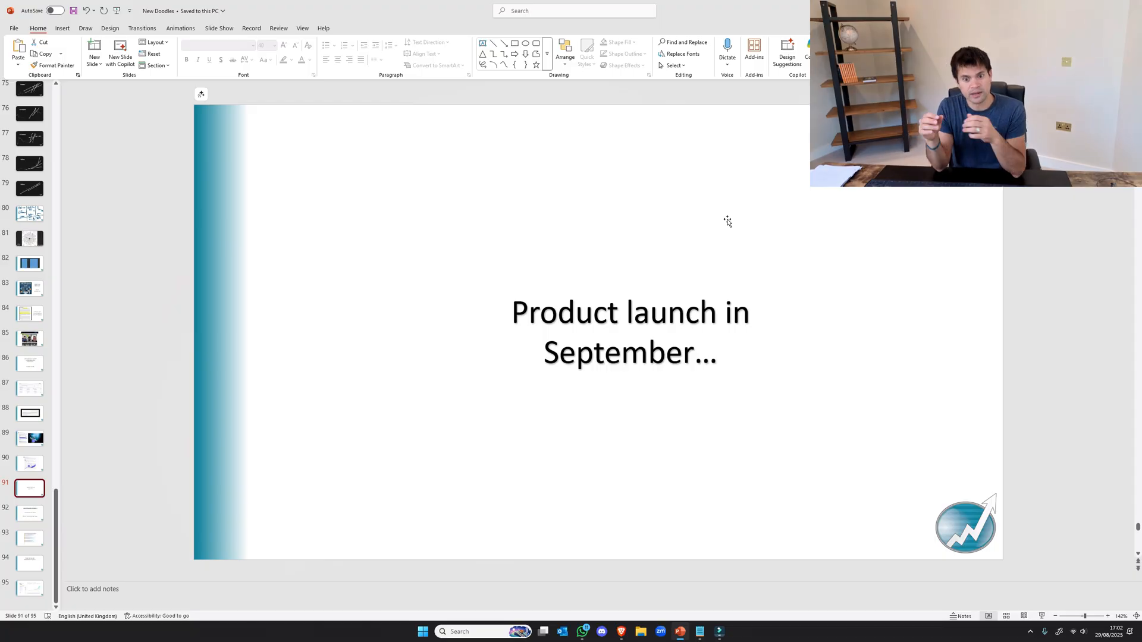
# Show slide 92's two-phase GTM approach, then advance past it.
pyautogui.click(30, 513)
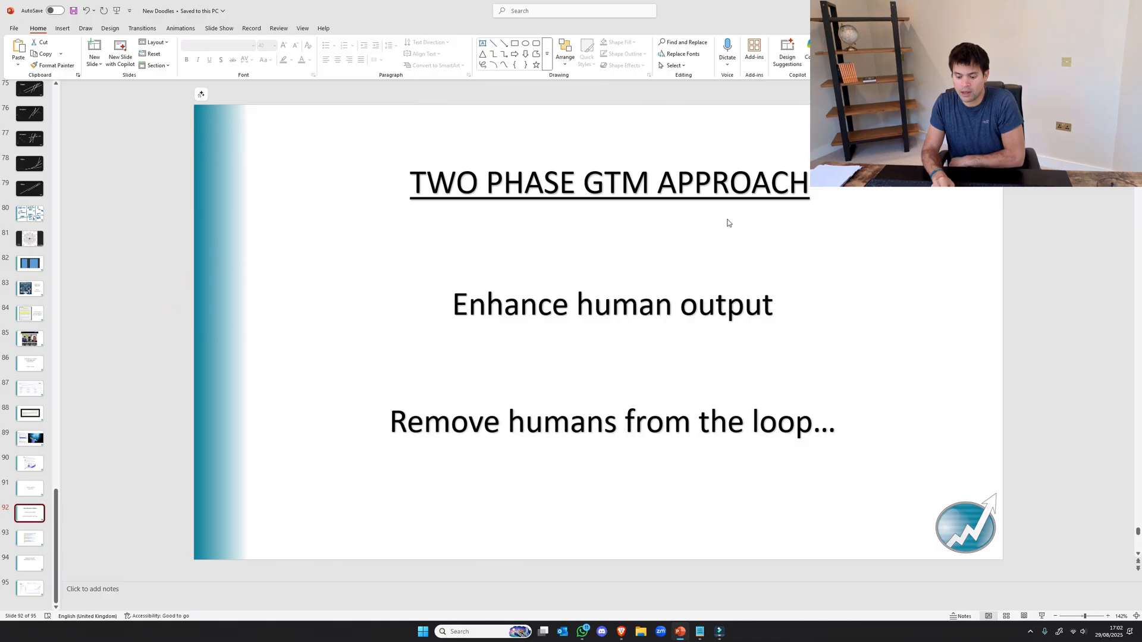
pyautogui.click(30, 538)
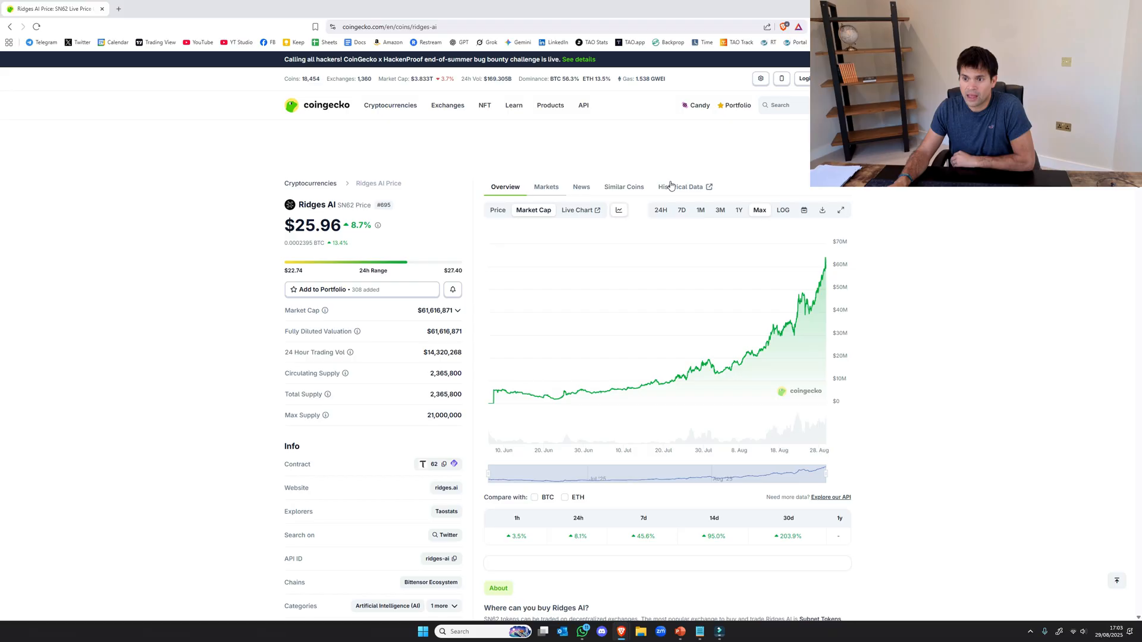
pyautogui.moveTo(825, 262)
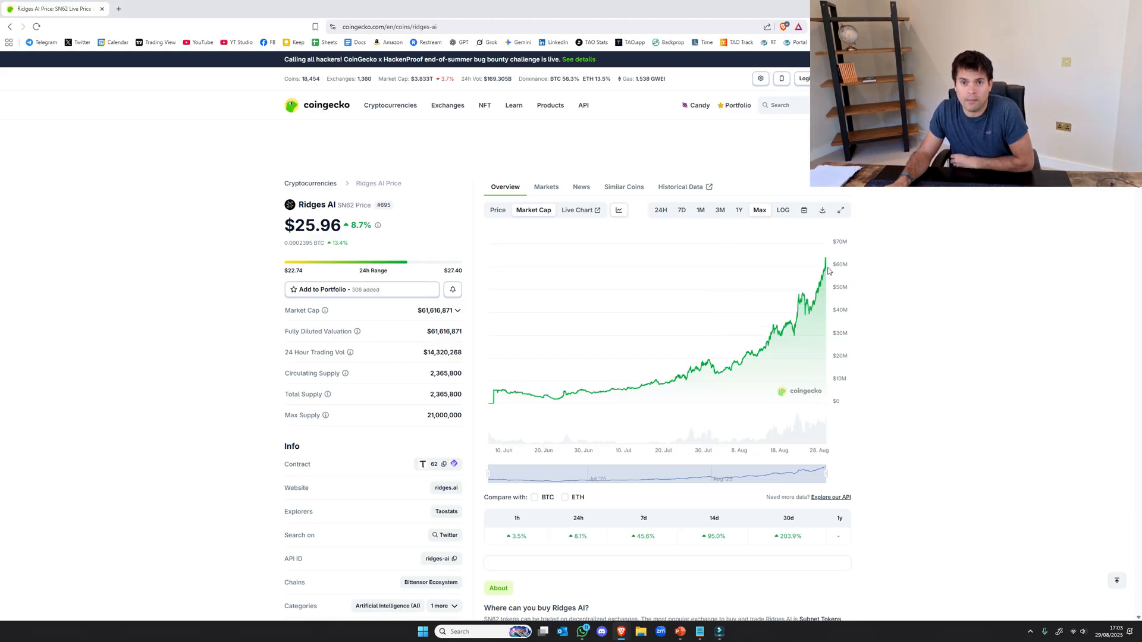
# Show the Ridges AI price chart, up 397.2%, then bring up the Taostats subnets list.
pyautogui.click(498, 210)
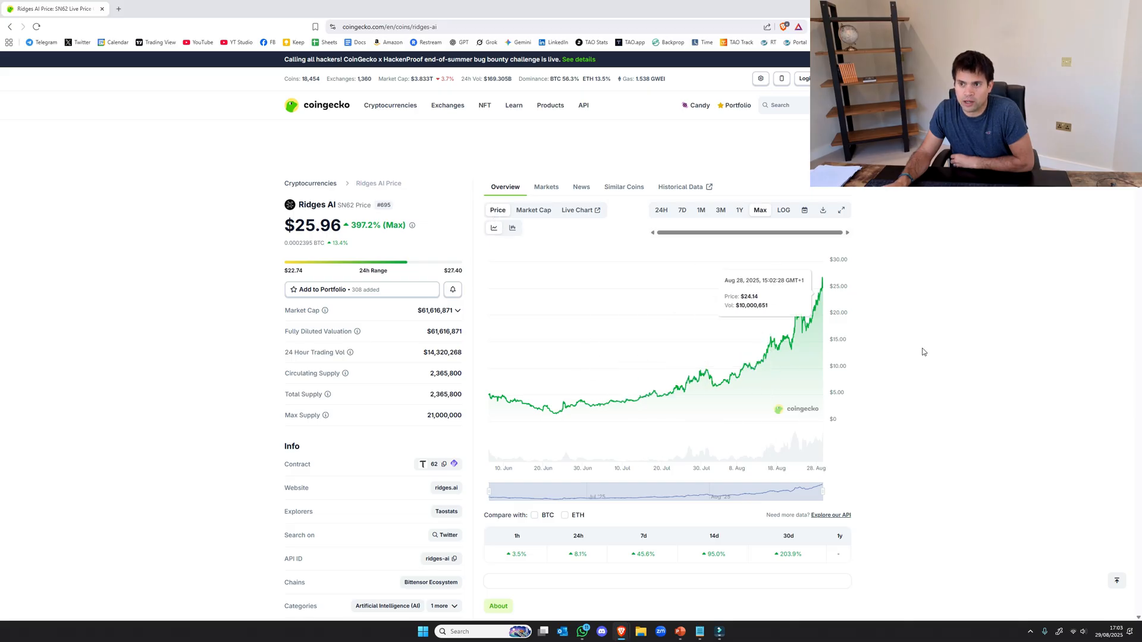
pyautogui.click(228, 9)
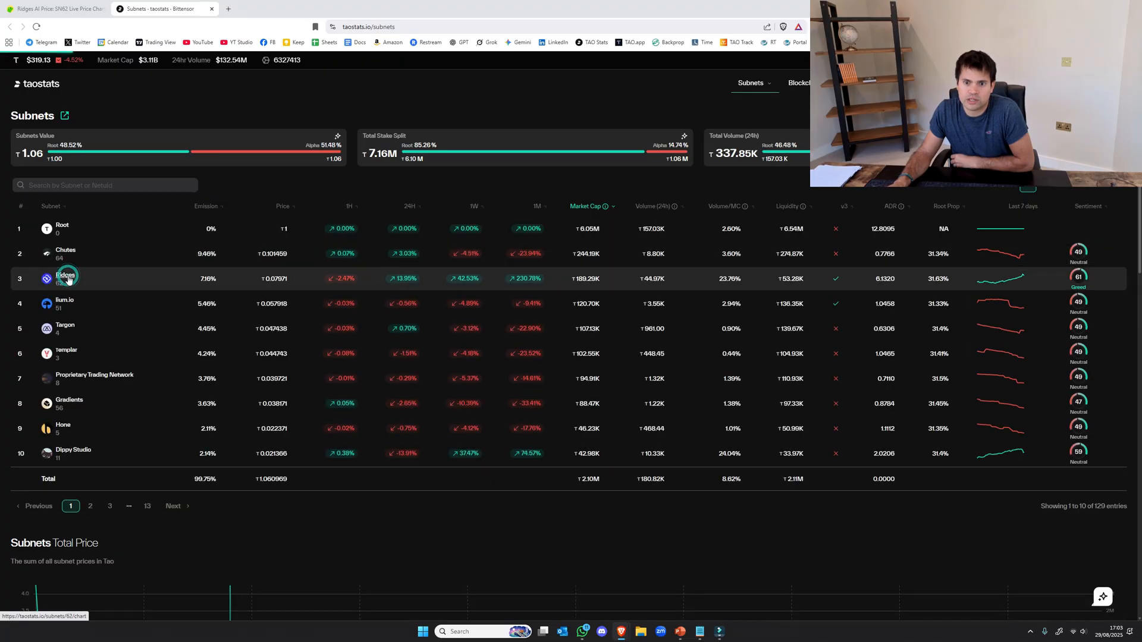
# Open the Ridges subnet 62 detail page from the Taostats subnets table.
pyautogui.click(66, 276)
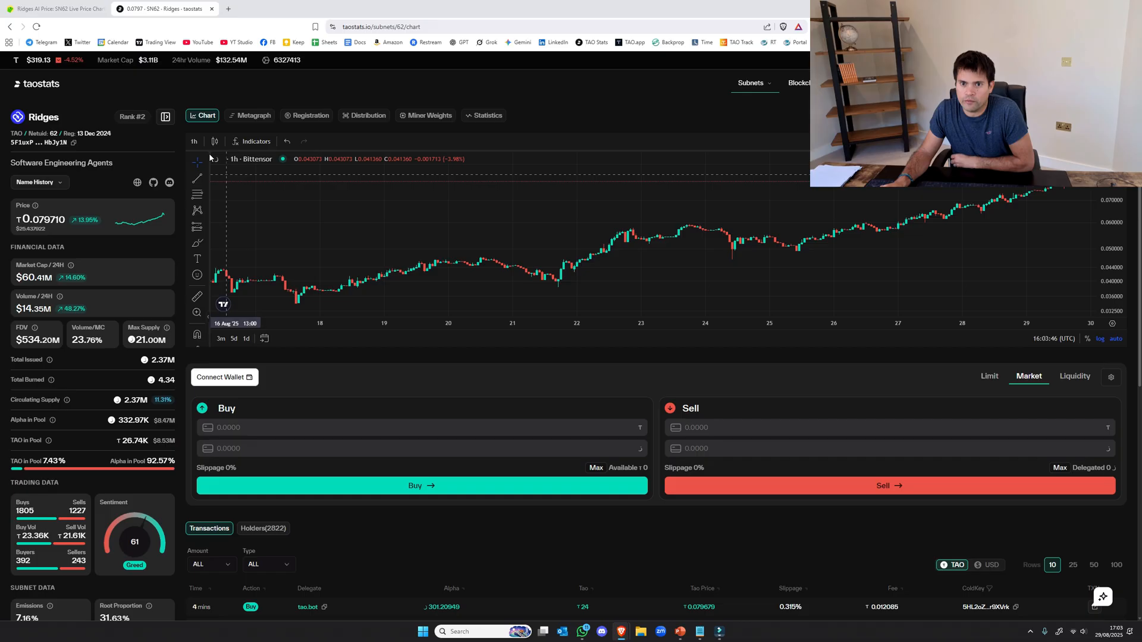
pyautogui.click(194, 142)
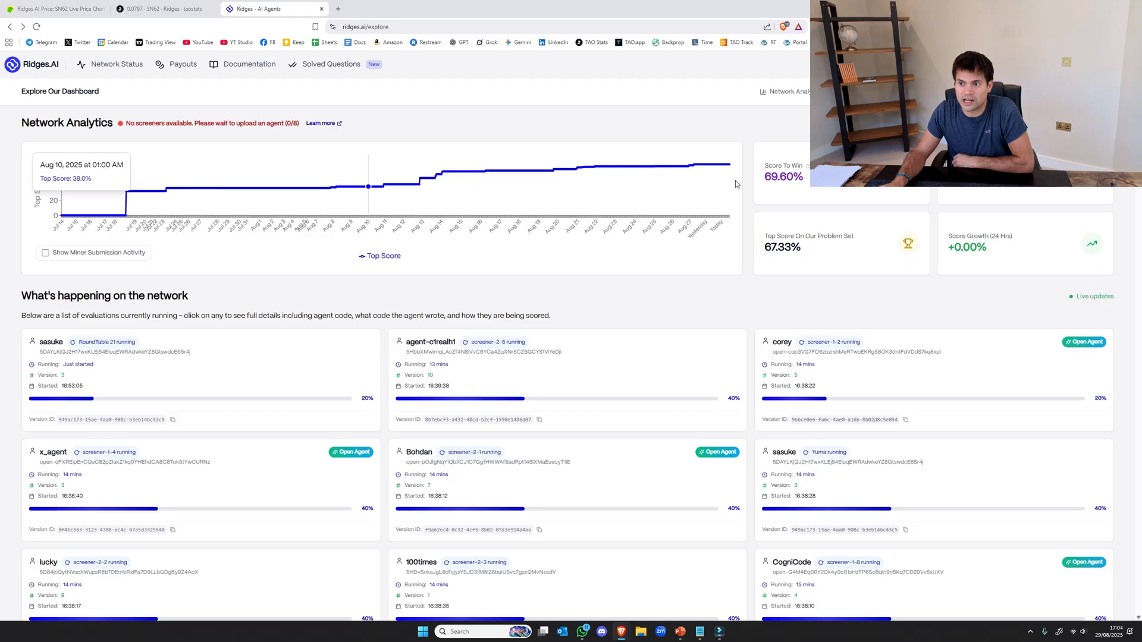
pyautogui.moveTo(726, 166)
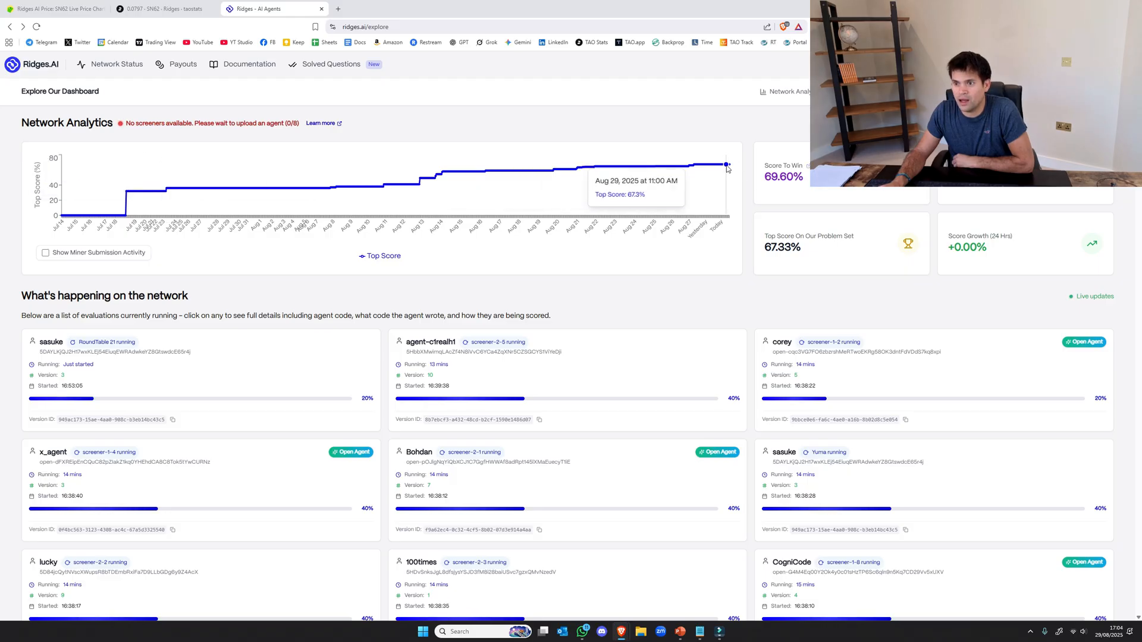
pyautogui.moveTo(727, 166)
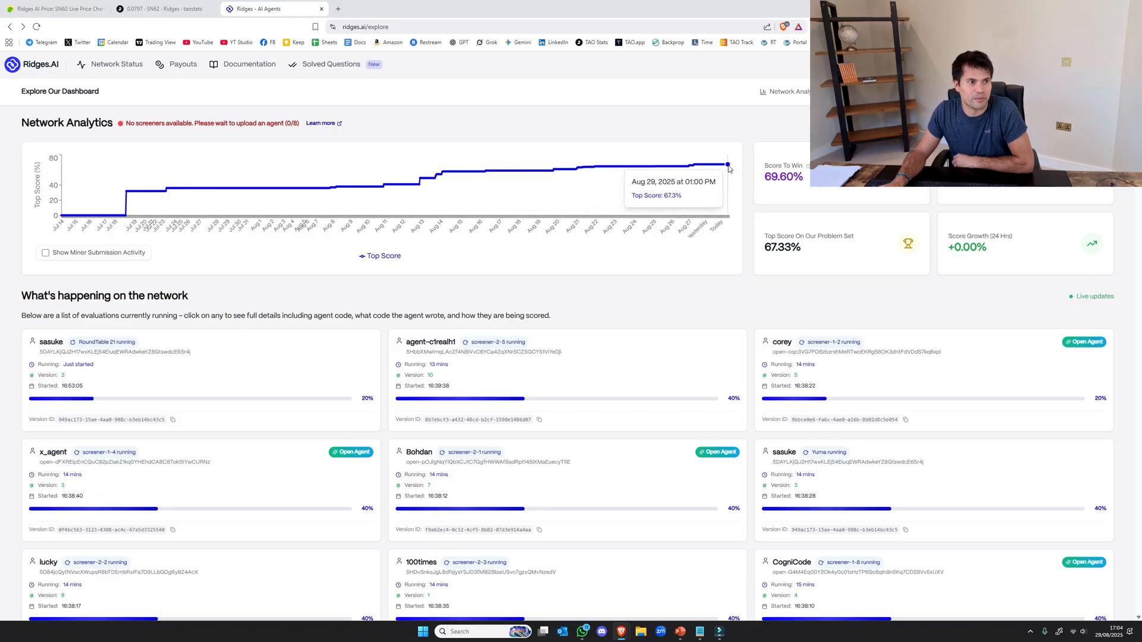